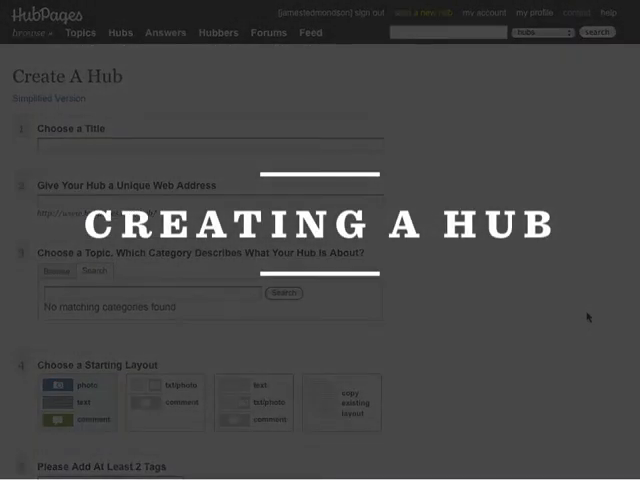
Enter 'How to teach a child to tie their shoes' as the hub title, auto-filling its web address
text(H)
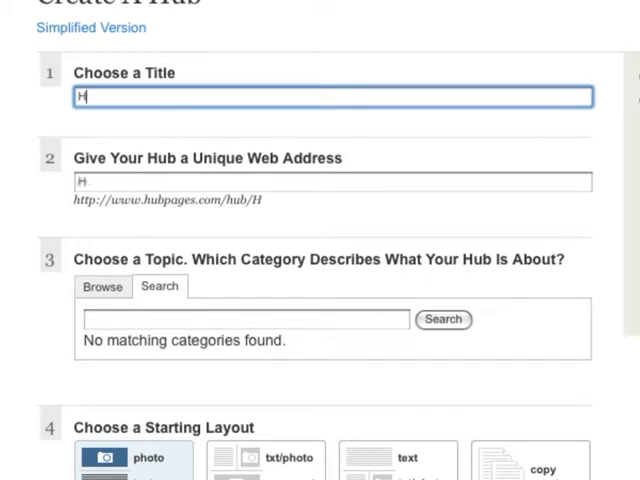
text(ow to teach a child to t)
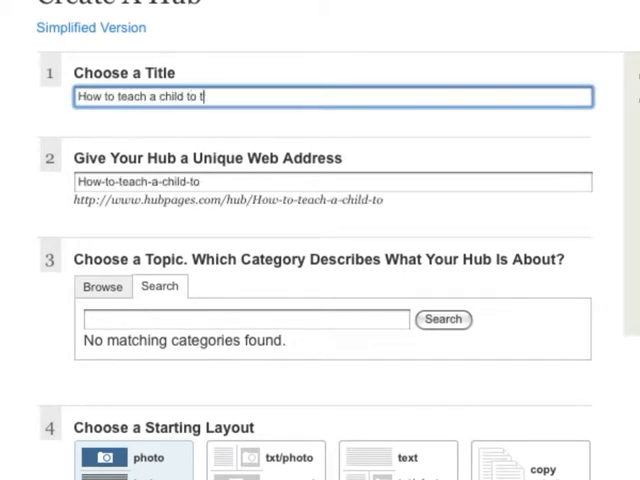
text(ie their sho)
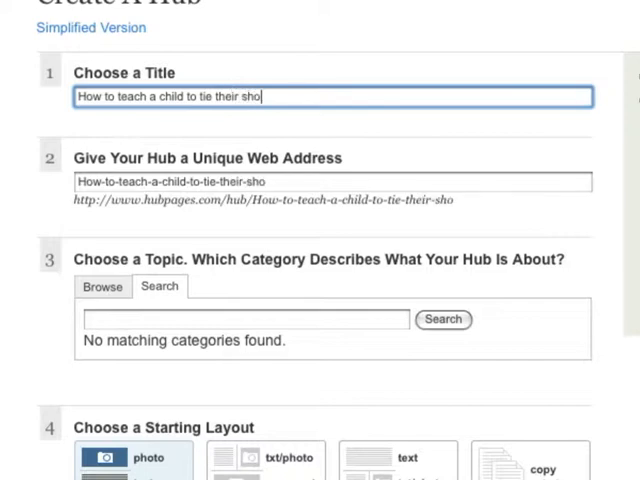
text(es)
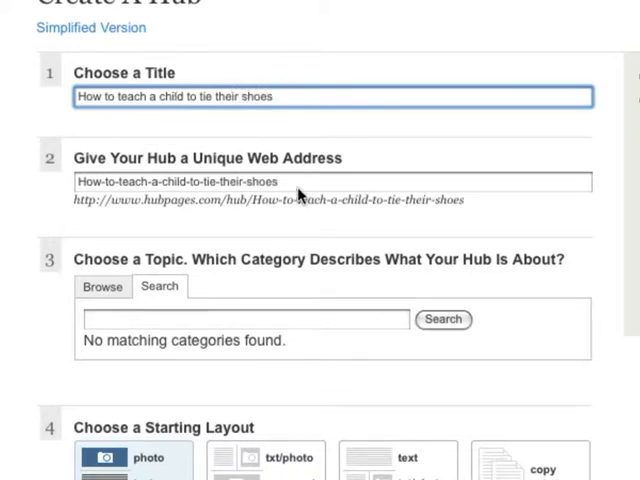
text(How to teach a child to tie their shoes)
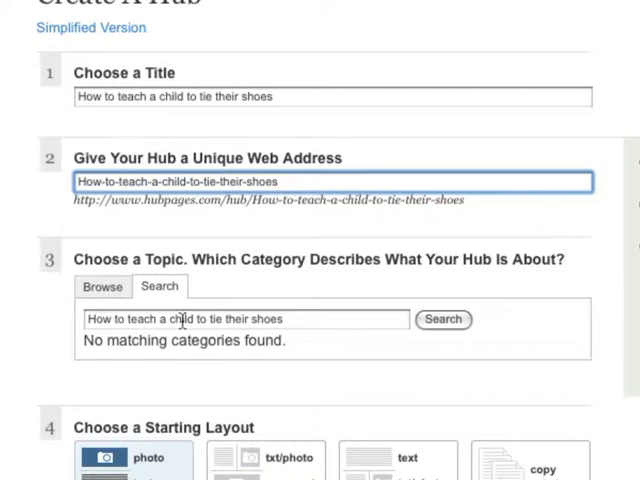
scroll(down, 3)
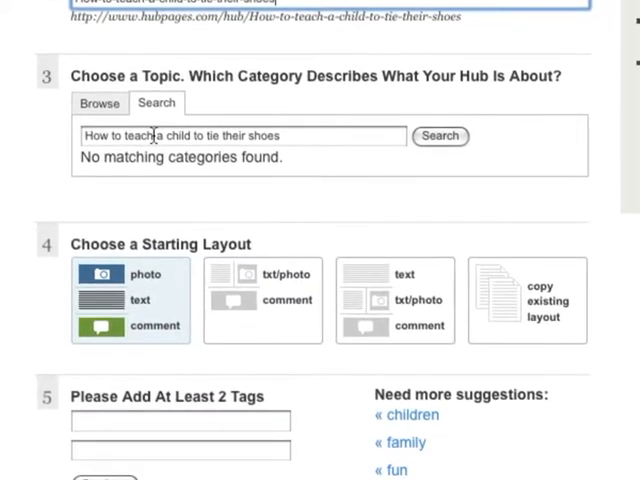
Choose Home & Family, then Parenting Advice and Tips, and the photo/text/comment layout
click(99, 95)
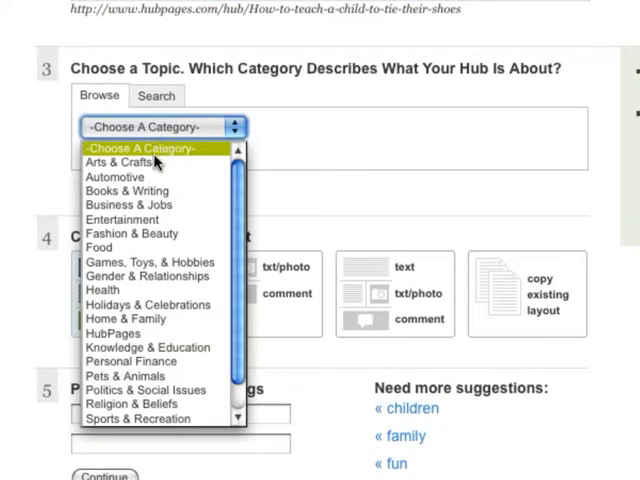
mouse_move(125, 318)
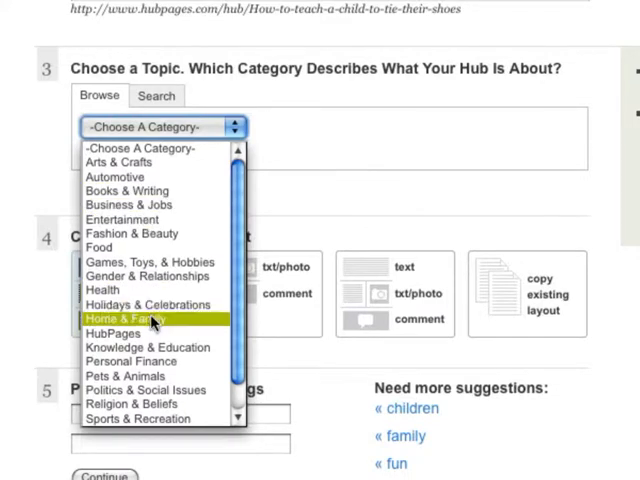
click(120, 318)
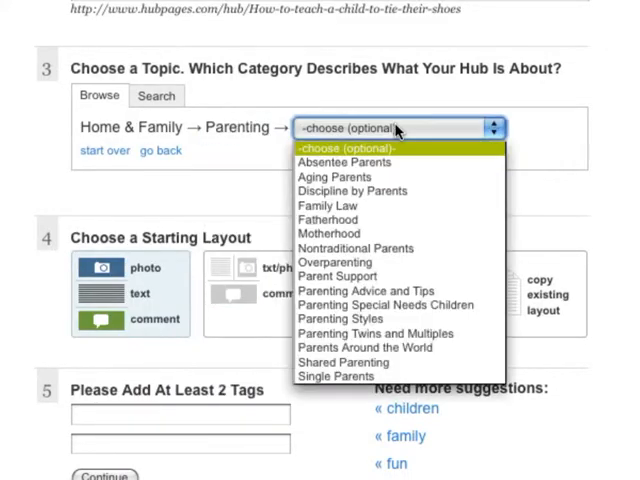
click(366, 291)
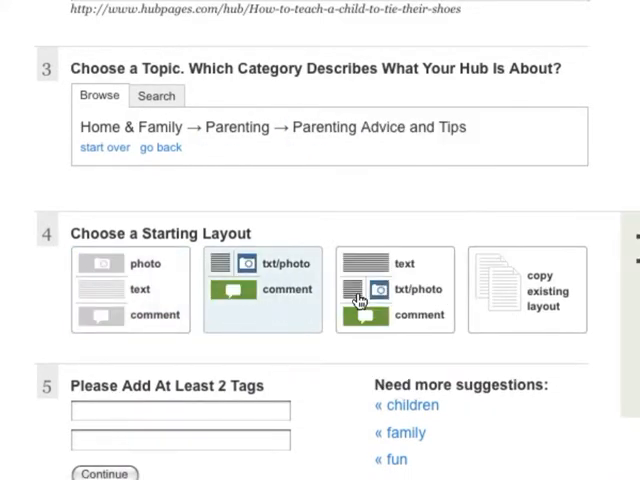
click(394, 289)
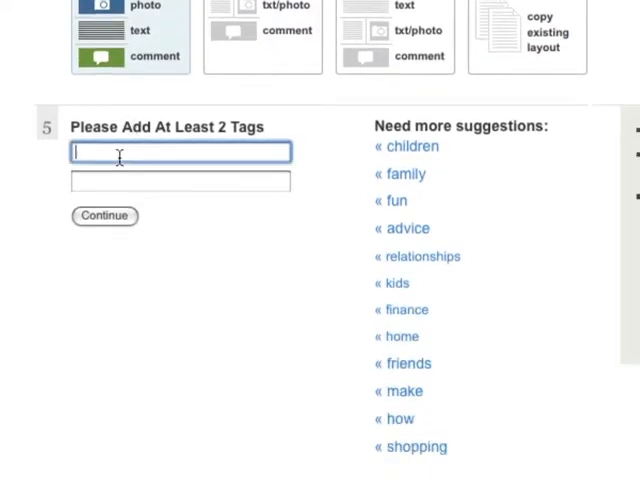
Add the tags 'tie' and 'shoes' and continue past the setup form
text(tie)
click(180, 180)
text(shoes)
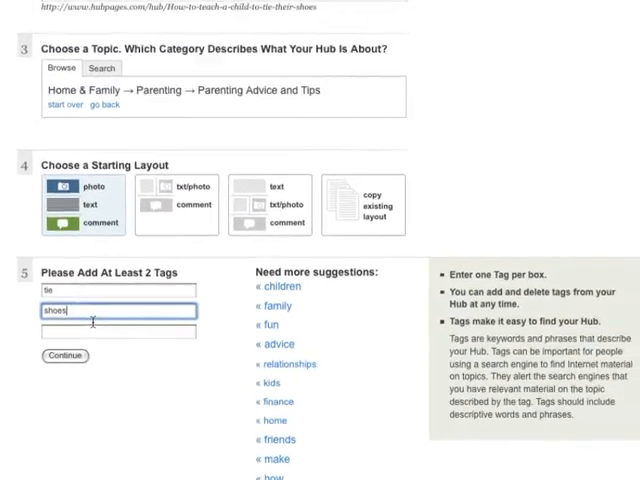
click(63, 356)
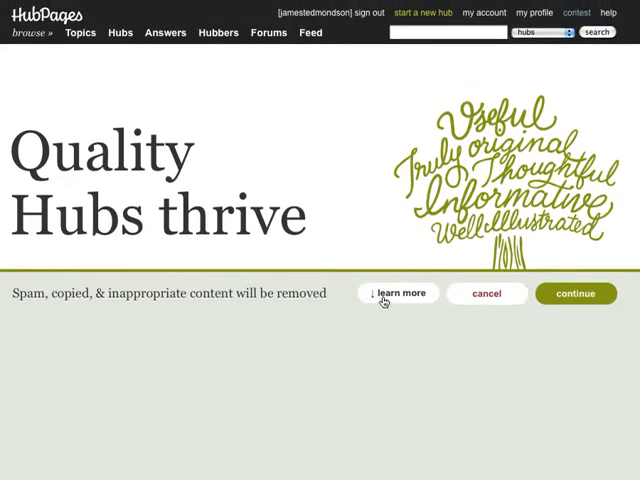
Continue past the 'Quality Hubs thrive' notice into the capsule editor
click(398, 293)
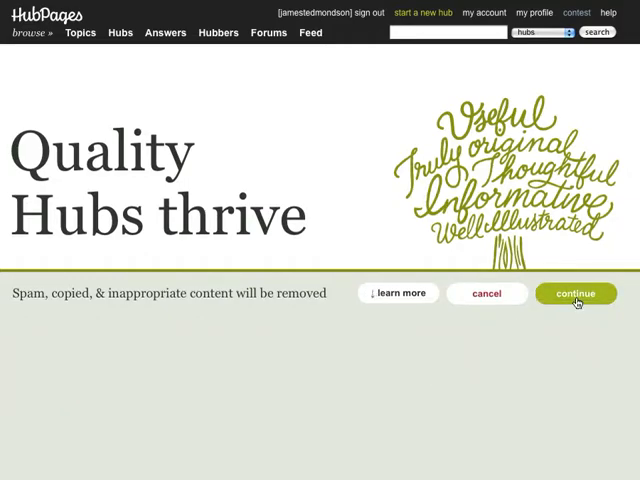
click(575, 293)
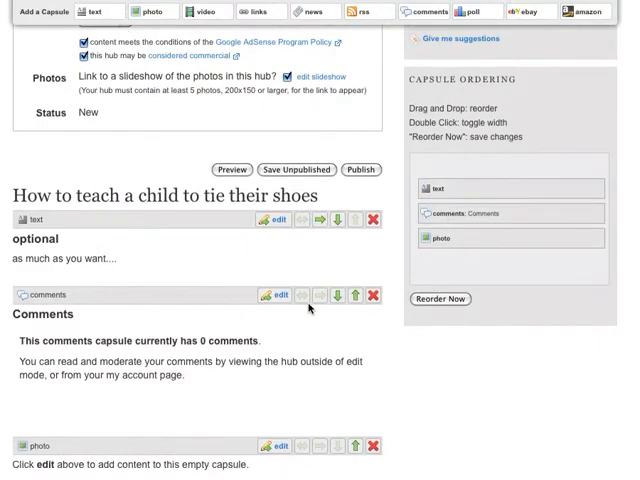
scroll(down, 3)
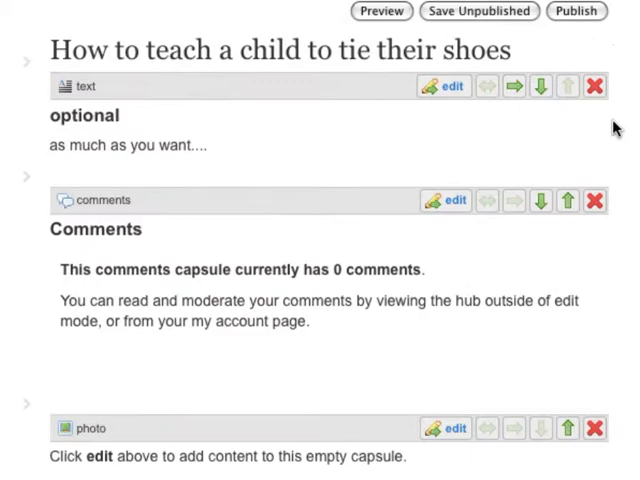
click(451, 86)
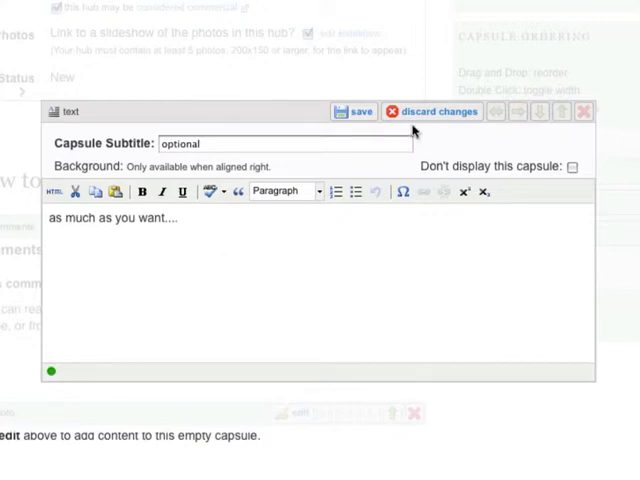
click(353, 111)
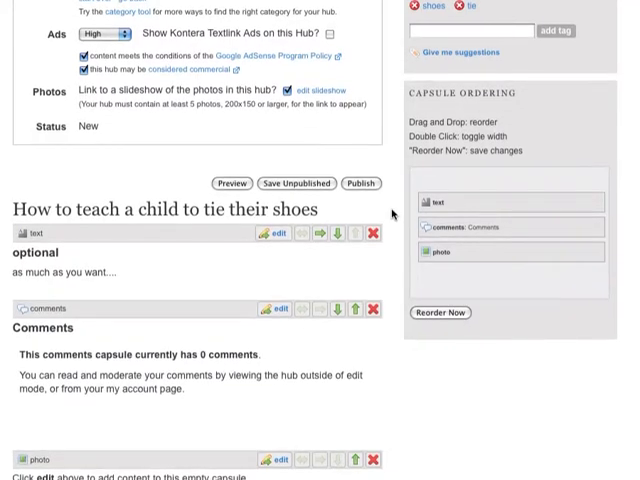
Scroll down to the capsules to move the photo capsule above comments
scroll(down, 3)
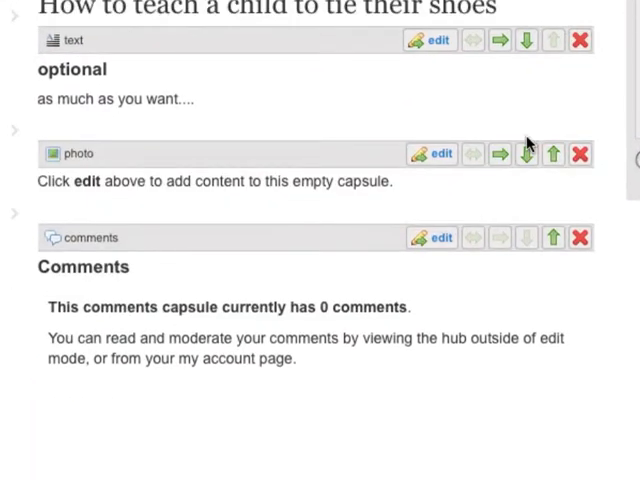
mouse_move(499, 154)
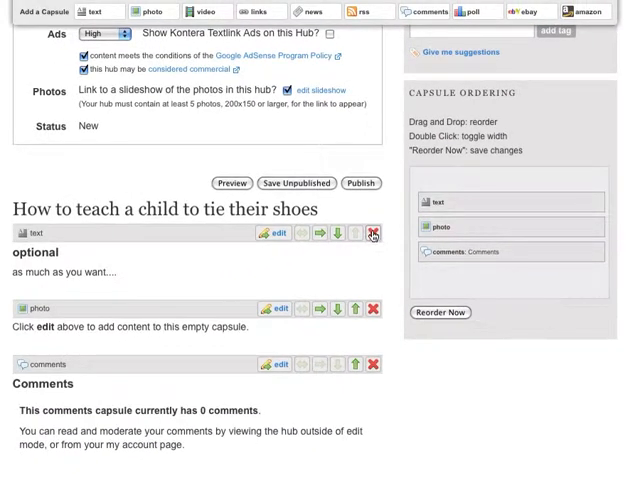
Remove the text capsule with its red X and confirm with OK
click(371, 233)
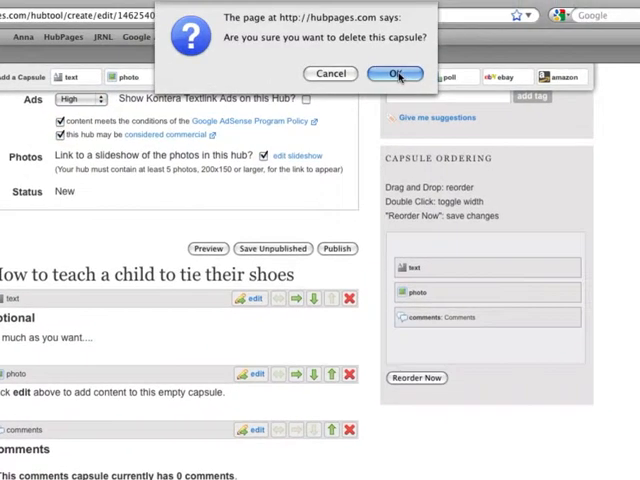
click(391, 73)
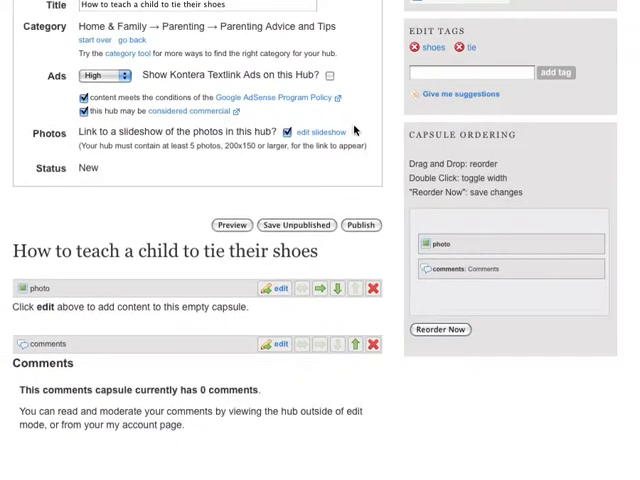
scroll(up, 3)
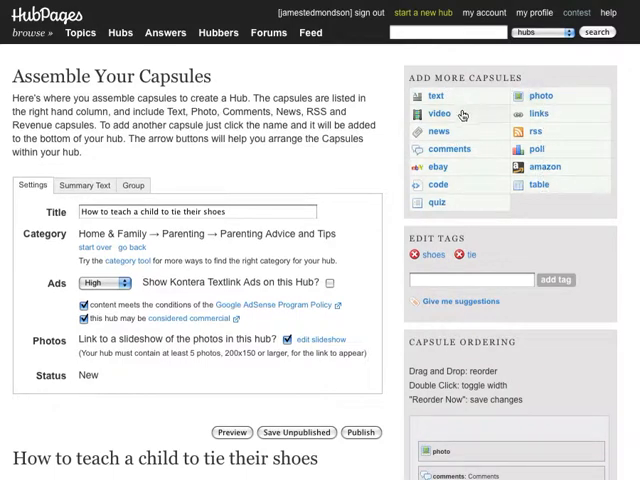
Click 'add here' between the photo and comments capsules to list capsule types
scroll(down, 3)
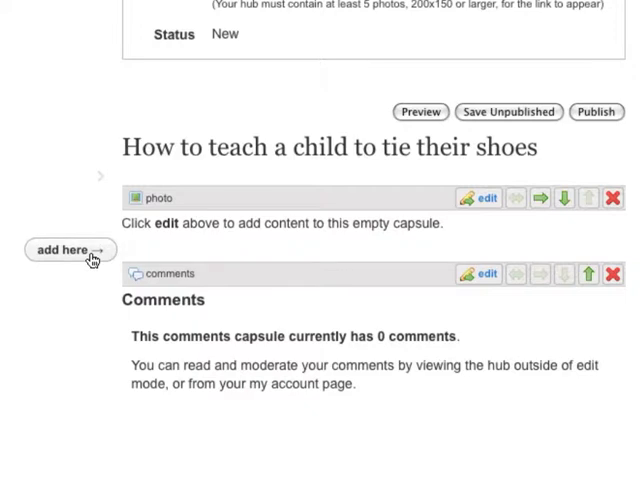
click(62, 249)
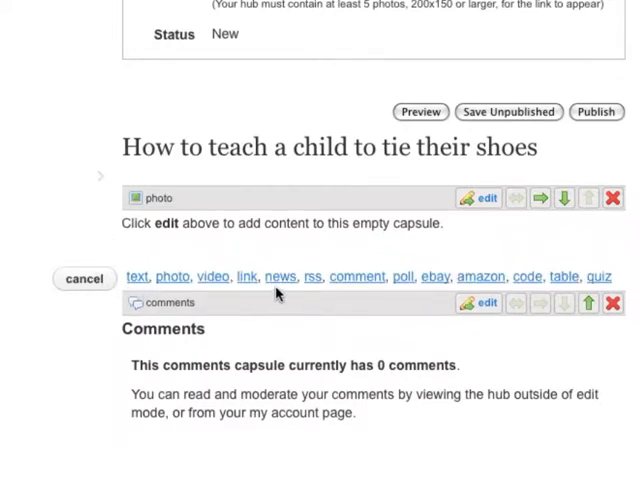